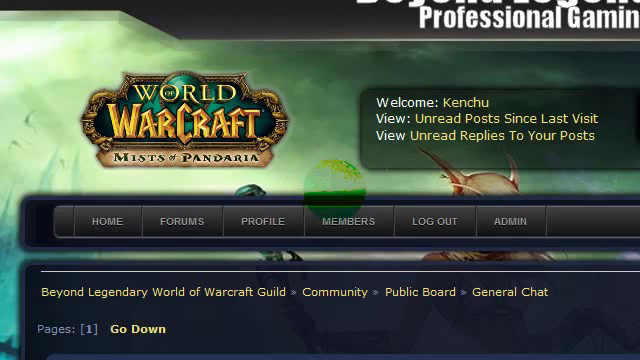
# Start a new General Chat topic with the subject 'E3 2012 Consoles'
pyautogui.scroll(-3)
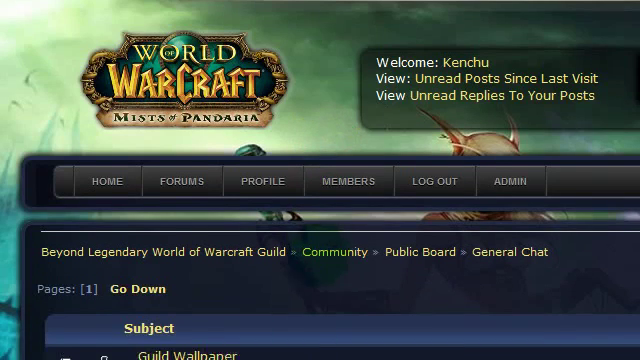
pyautogui.scroll(-3)
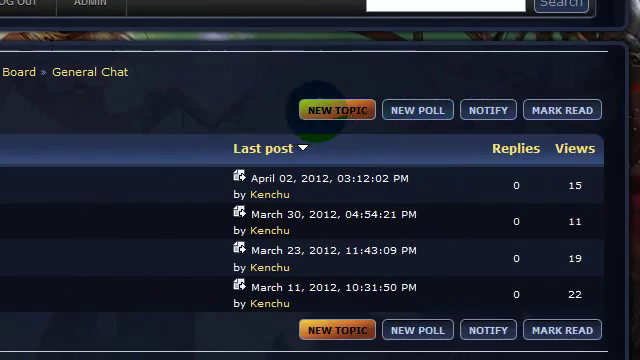
pyautogui.click(335, 109)
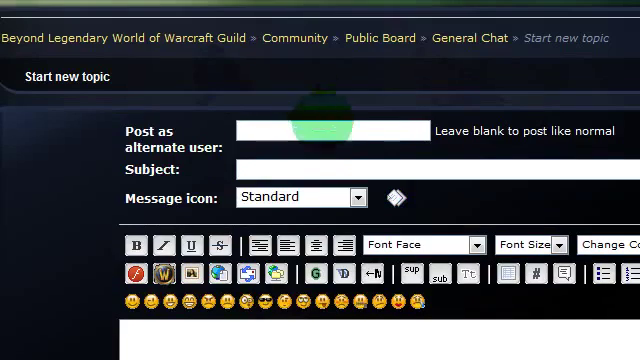
pyautogui.click(340, 169)
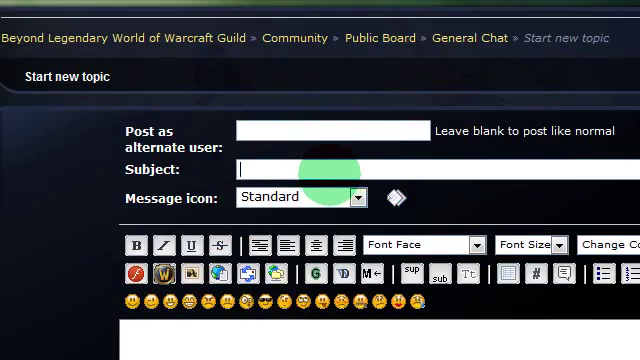
pyautogui.write('E3 2012 Consoles')
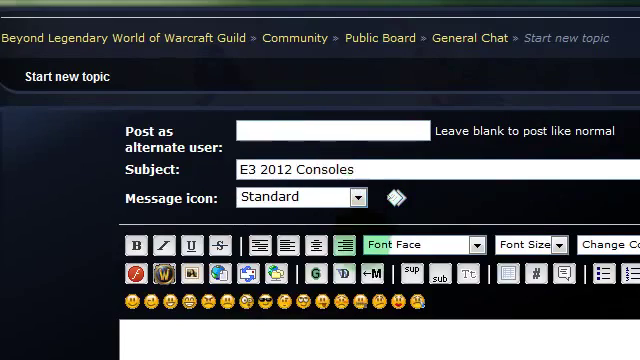
# Type 'Video' in the message body and switch to the YouTube video page
pyautogui.scroll(-3)
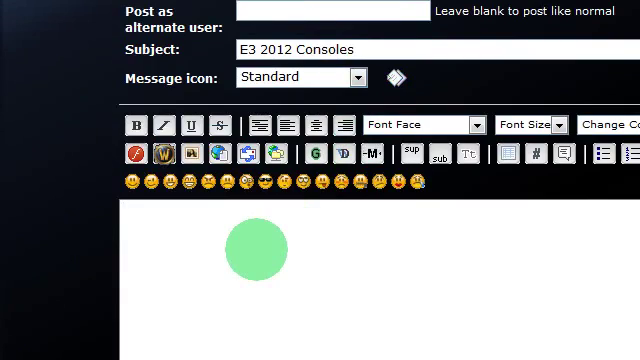
pyautogui.write('Vidf')
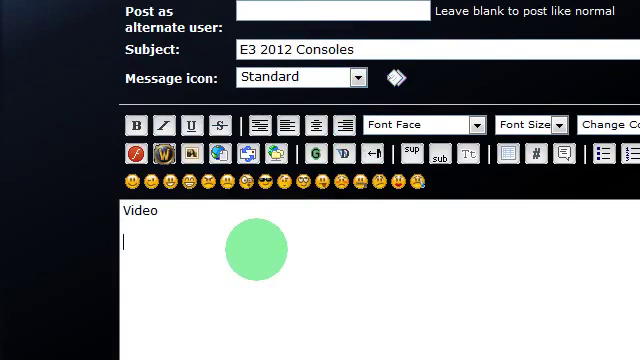
pyautogui.click(398, 14)
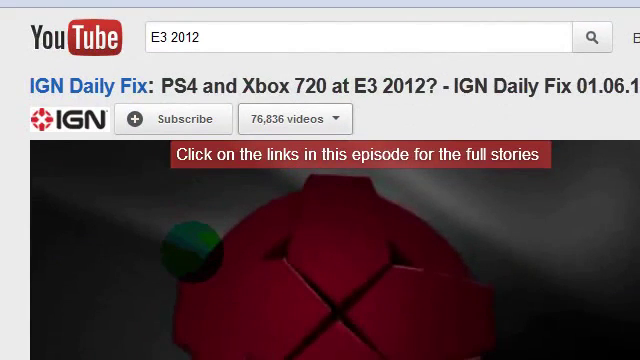
# Reveal the embed iframe code in the IGN Daily Fix video's Share options
pyautogui.scroll(-3)
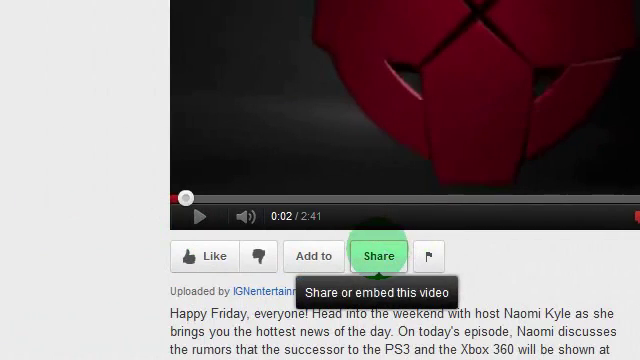
pyautogui.click(378, 255)
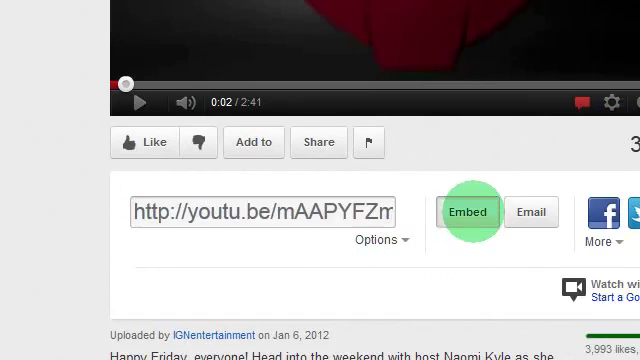
pyautogui.click(467, 211)
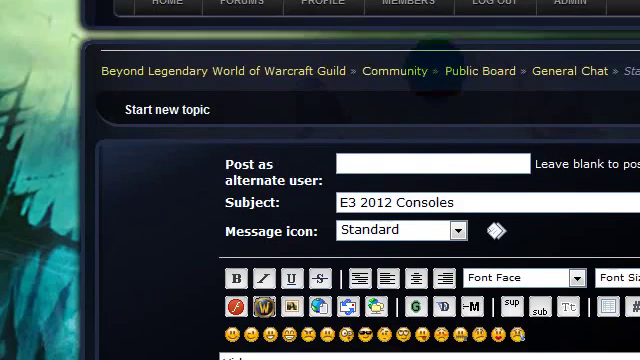
# Enclose the pasted YouTube iframe code in [html] and [/html] tags below 'Video'
pyautogui.scroll(-3)
pyautogui.write('[htm')
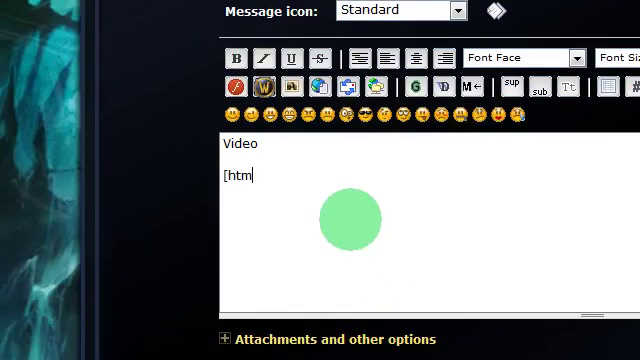
pyautogui.write('l]')
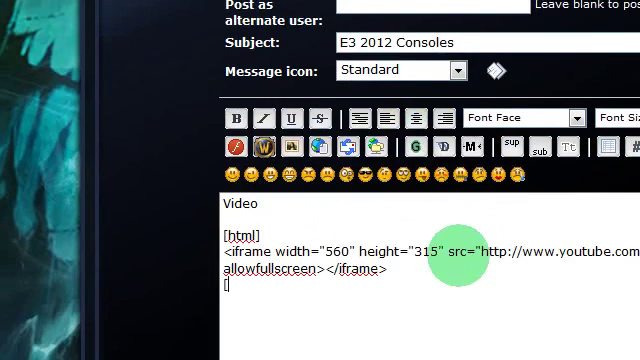
pyautogui.write('/html]')
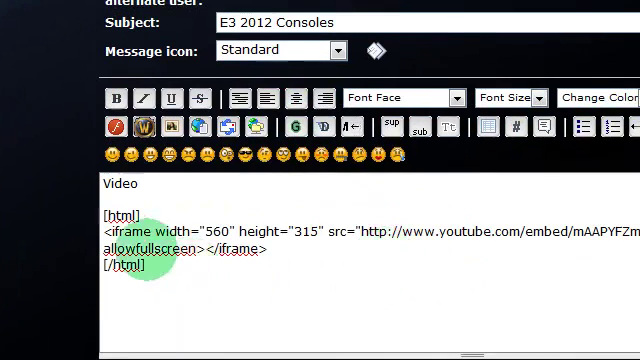
pyautogui.scroll(-3)
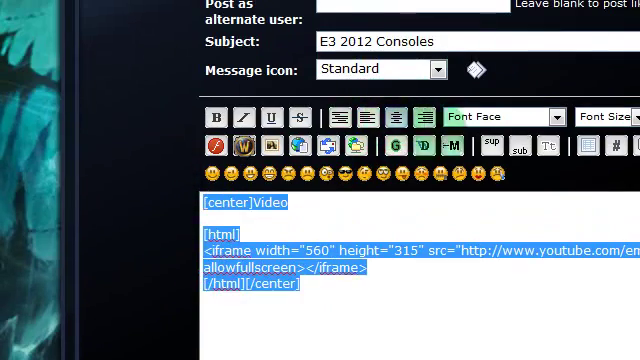
# Preview the topic to check the embedded IGN video, then post it
pyautogui.scroll(-3)
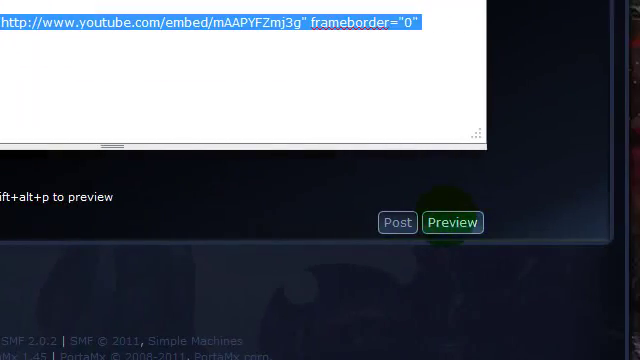
pyautogui.click(397, 222)
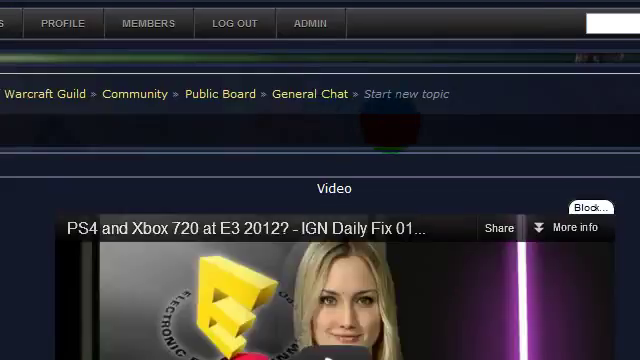
pyautogui.scroll(-3)
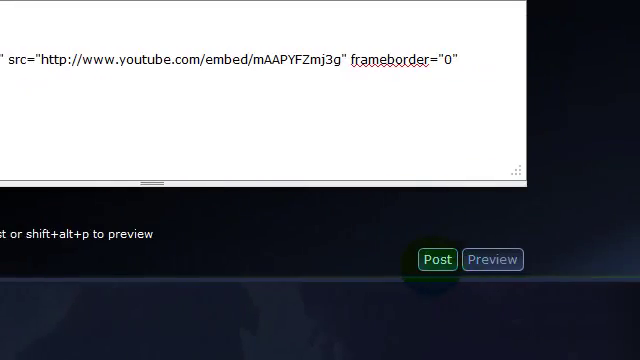
pyautogui.click(436, 259)
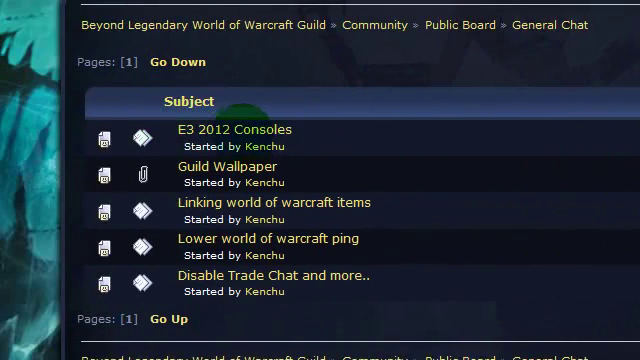
# Open the E3 2012 Consoles topic and scroll to view Kenchu's embedded IGN video
pyautogui.click(228, 128)
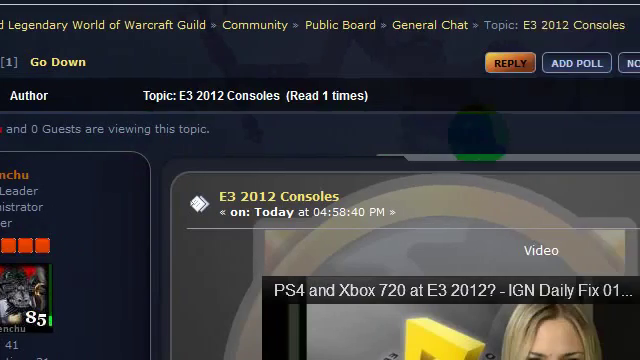
pyautogui.scroll(-3)
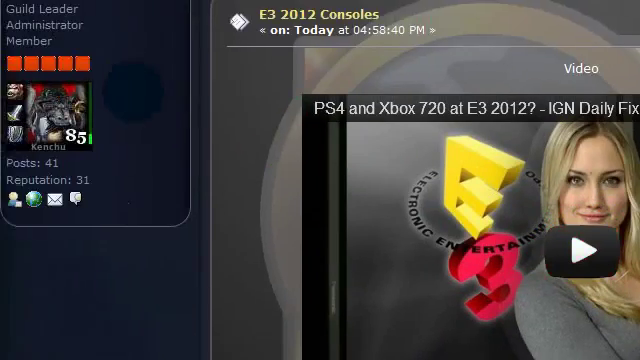
pyautogui.scroll(3)
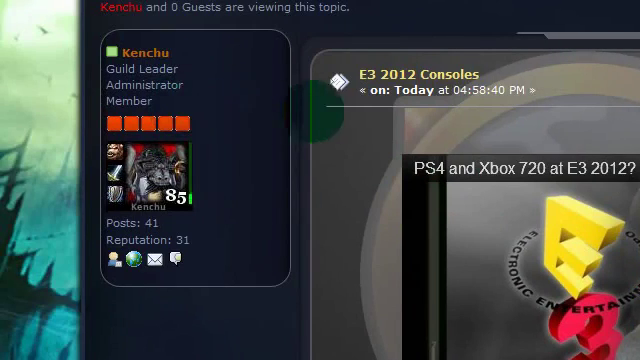
pyautogui.scroll(-3)
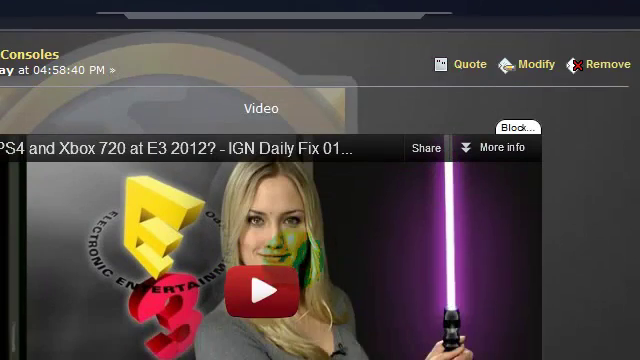